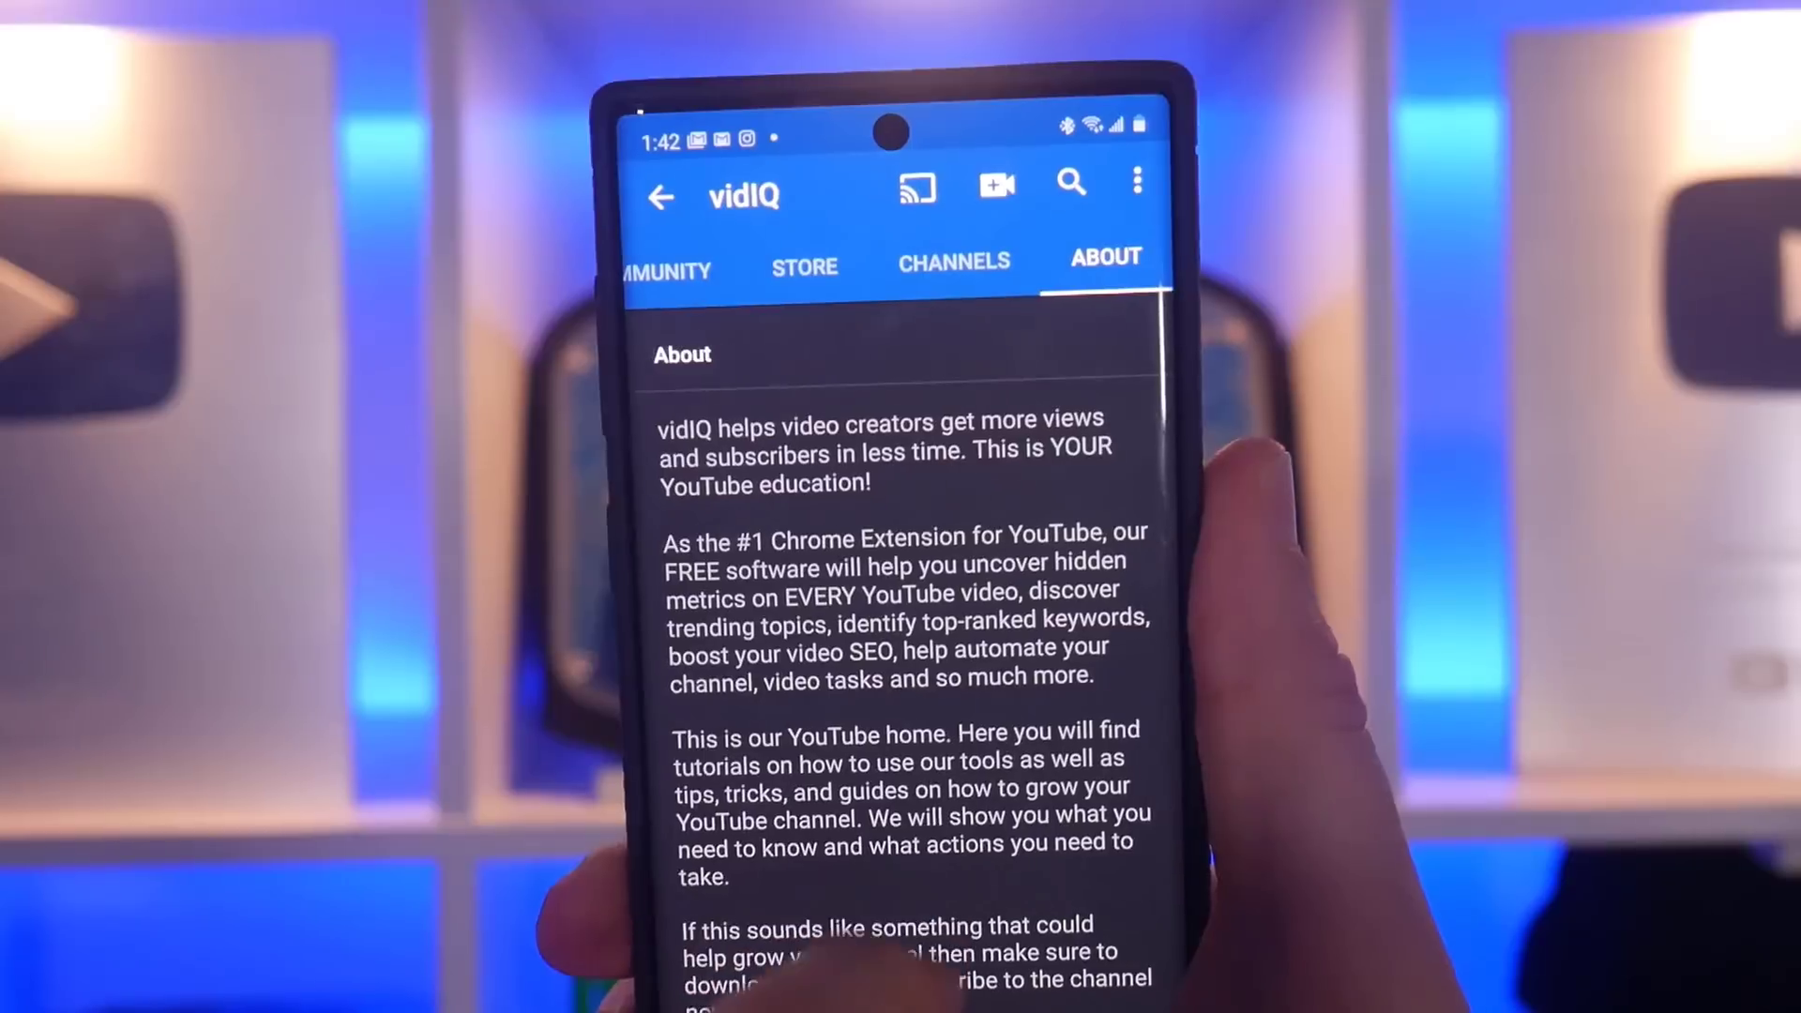
pyautogui.scroll(-3)
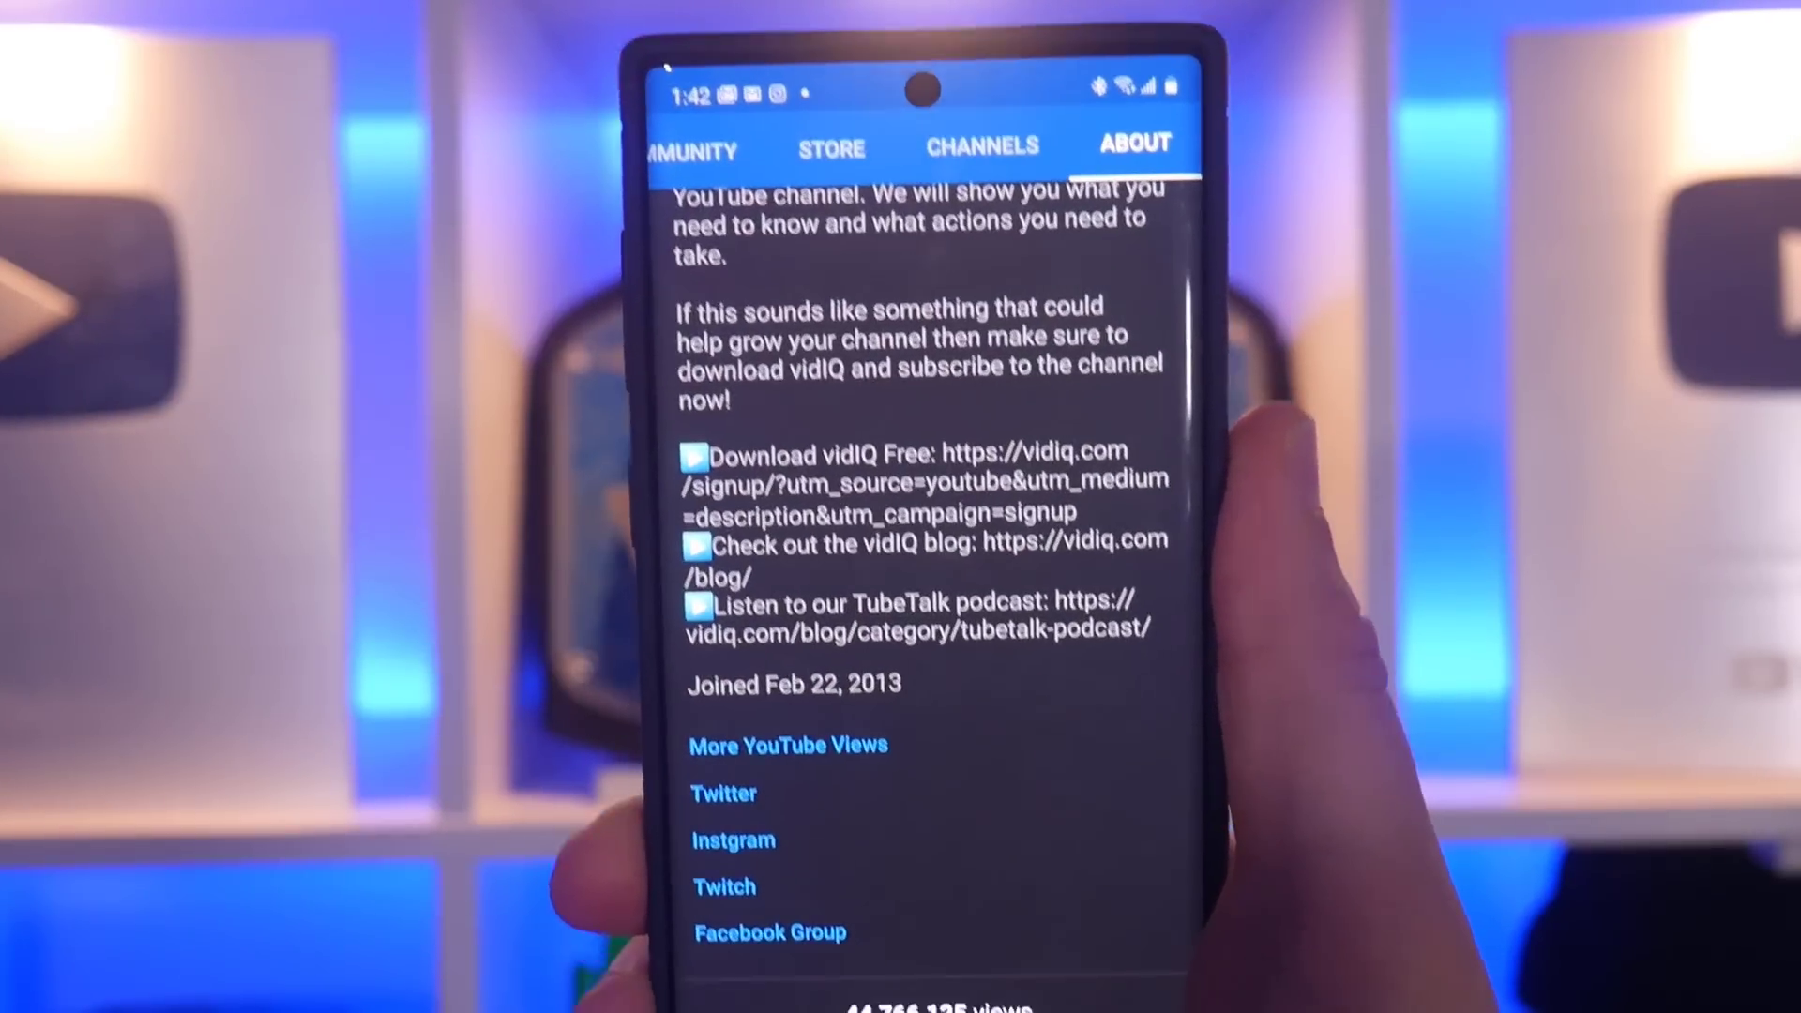